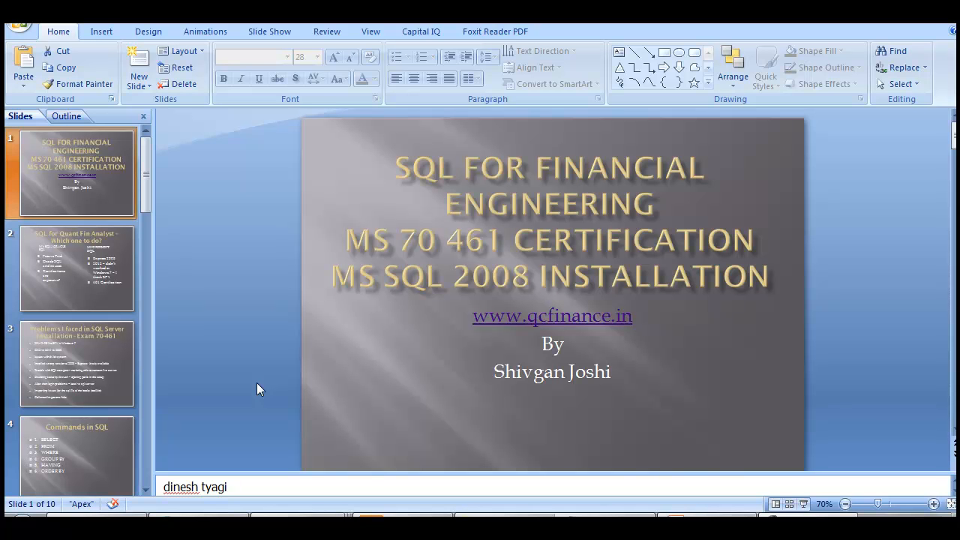
pyautogui.moveTo(423, 351)
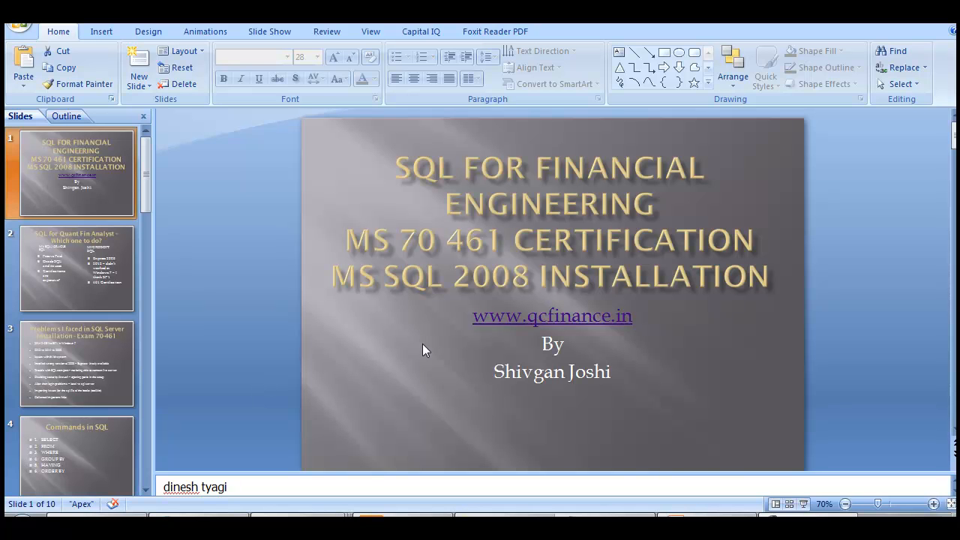
pyautogui.moveTo(144, 279)
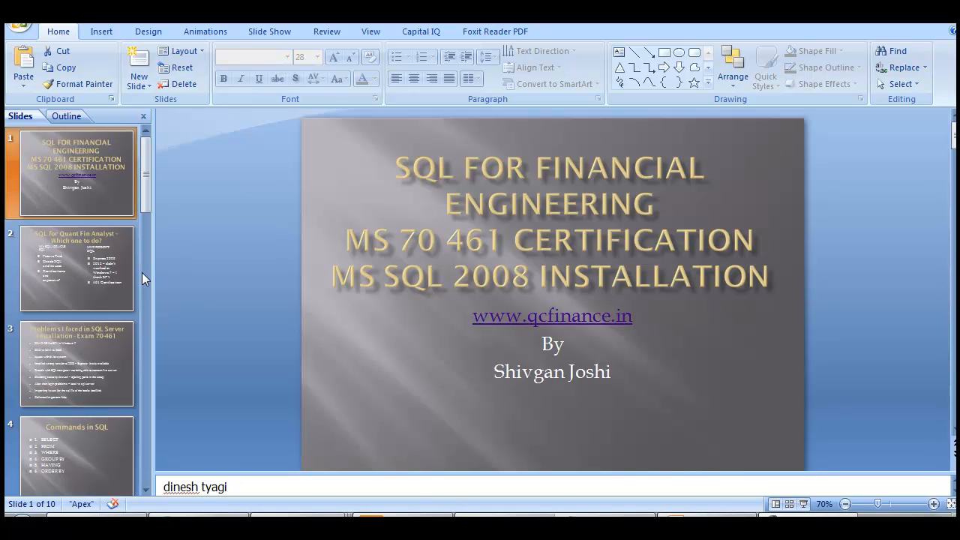
# Step: Page through the Quant Fin Analyst and Important Links slides to the Day 1 Important topics slide
pyautogui.click(75, 268)
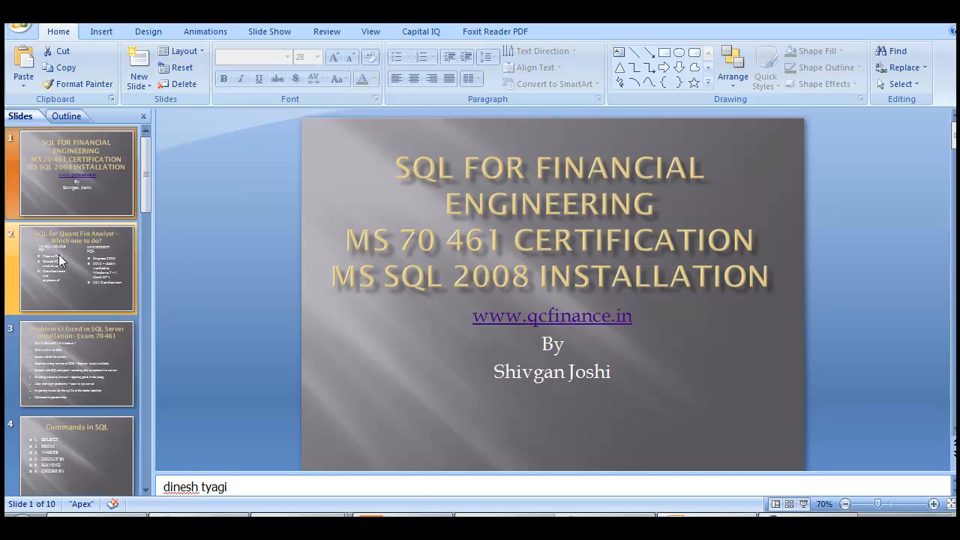
pyautogui.click(75, 269)
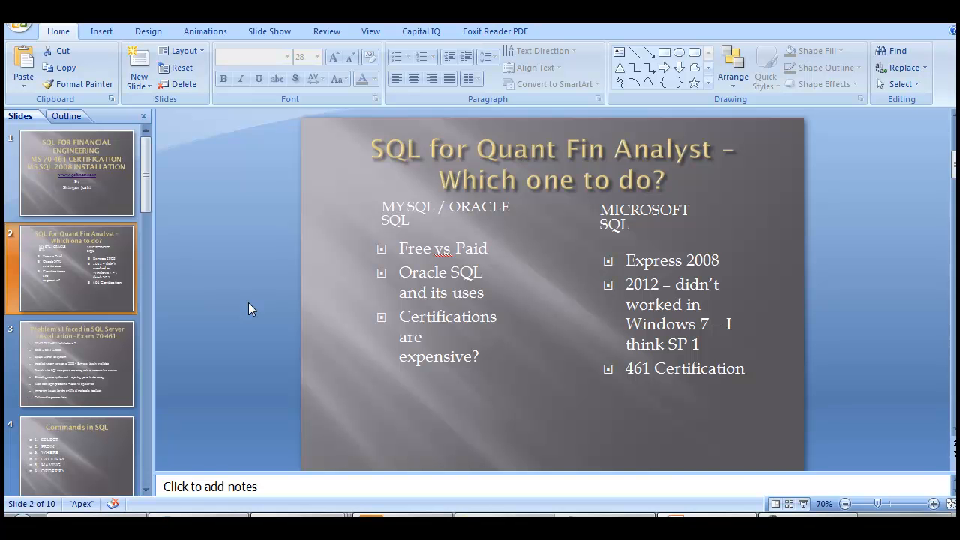
pyautogui.click(75, 365)
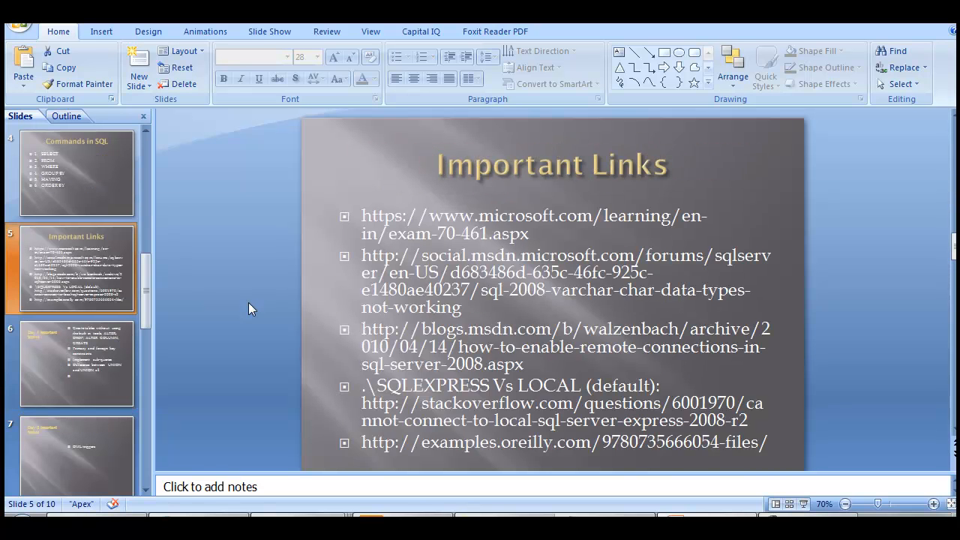
pyautogui.click(75, 364)
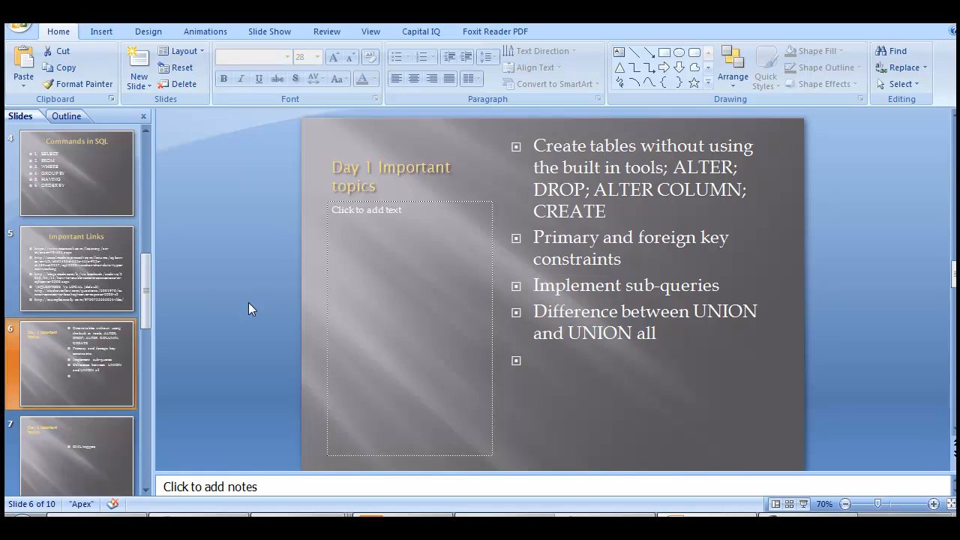
pyautogui.moveTo(257, 313)
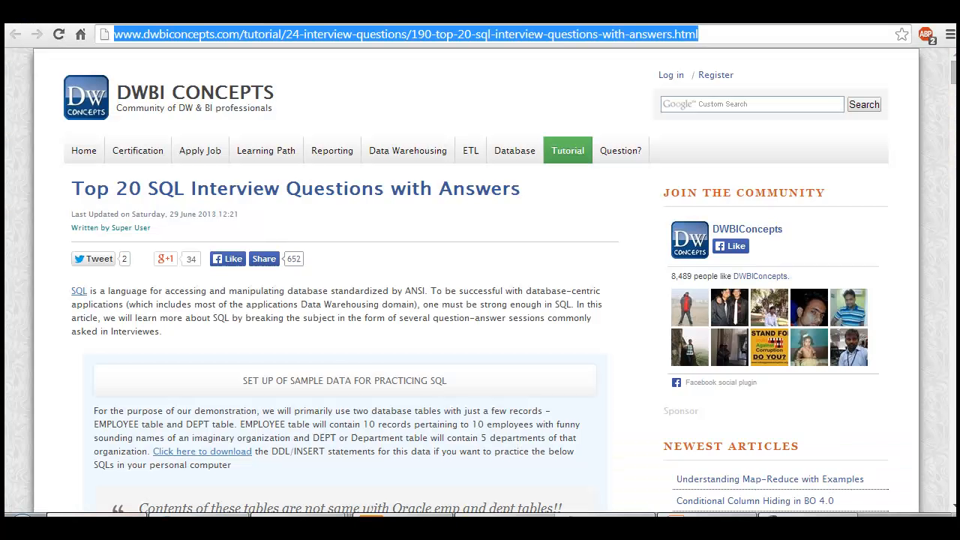
pyautogui.moveTo(348, 374)
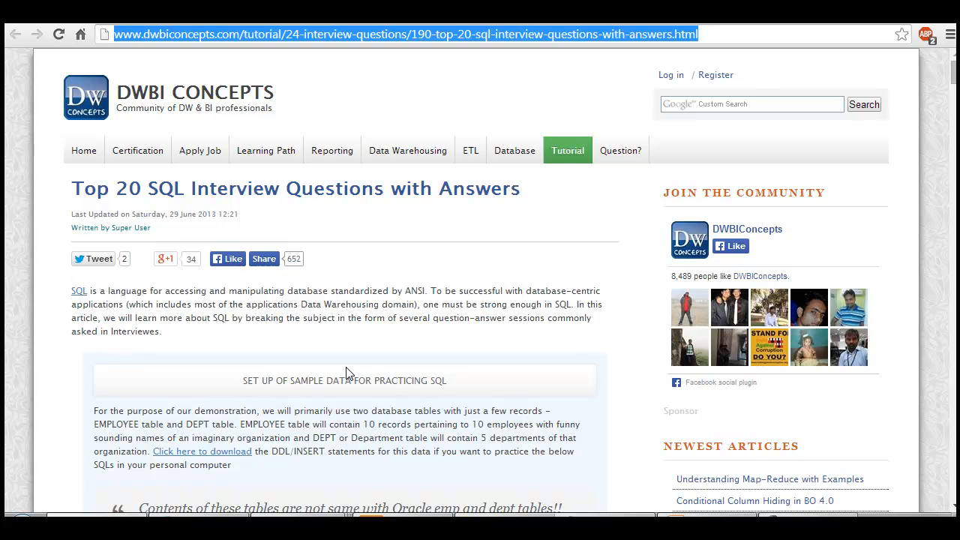
# Step: Read down the SQL interview questions article through the joins and UNION sections
pyautogui.scroll(-3)
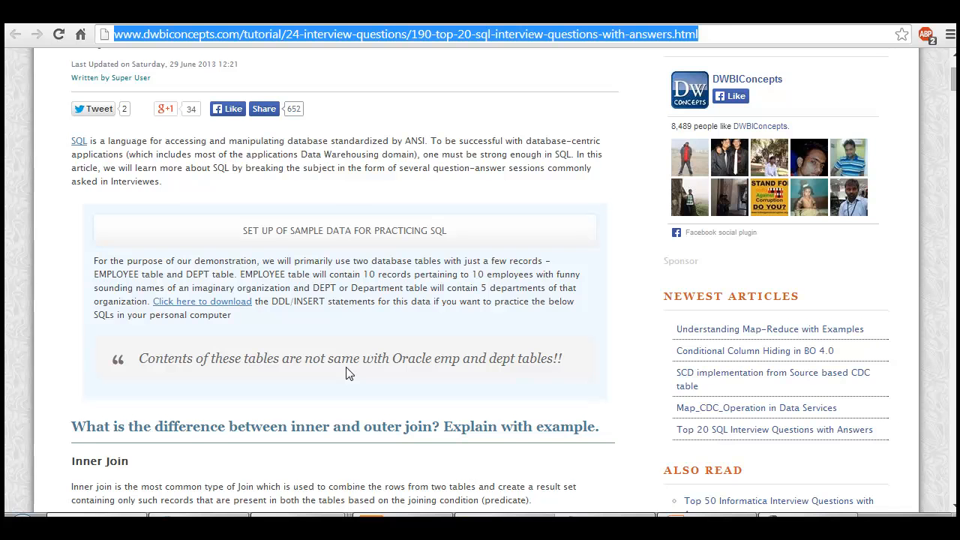
pyautogui.scroll(-3)
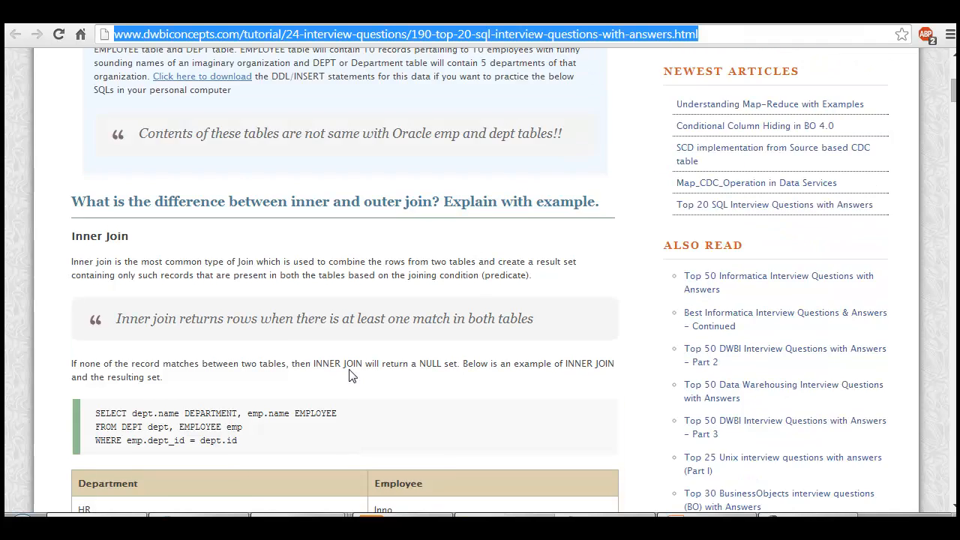
pyautogui.scroll(3)
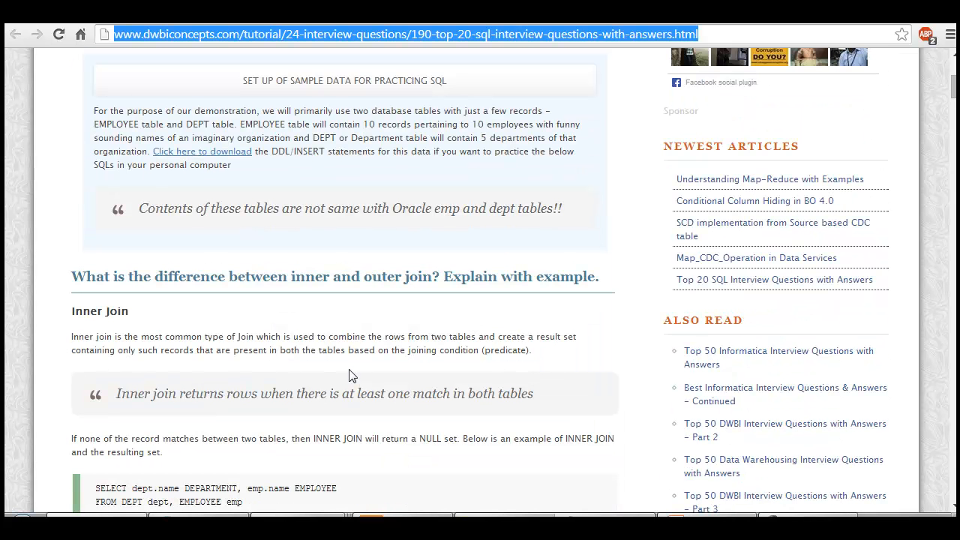
pyautogui.scroll(-3)
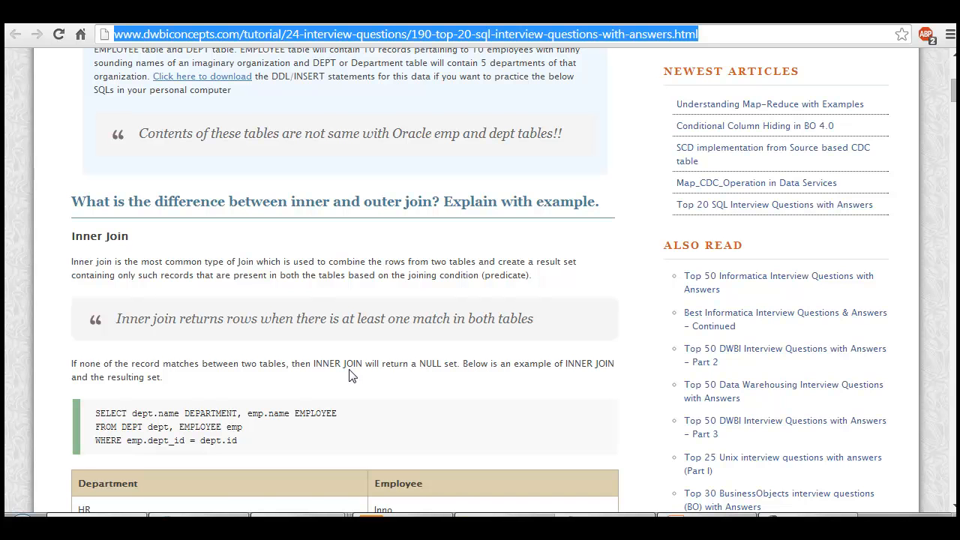
pyautogui.scroll(-3)
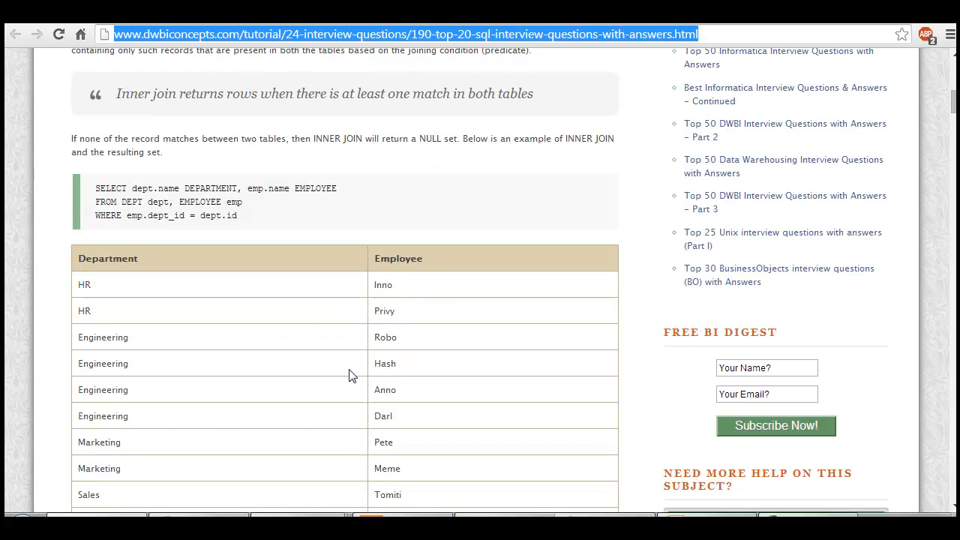
pyautogui.scroll(-3)
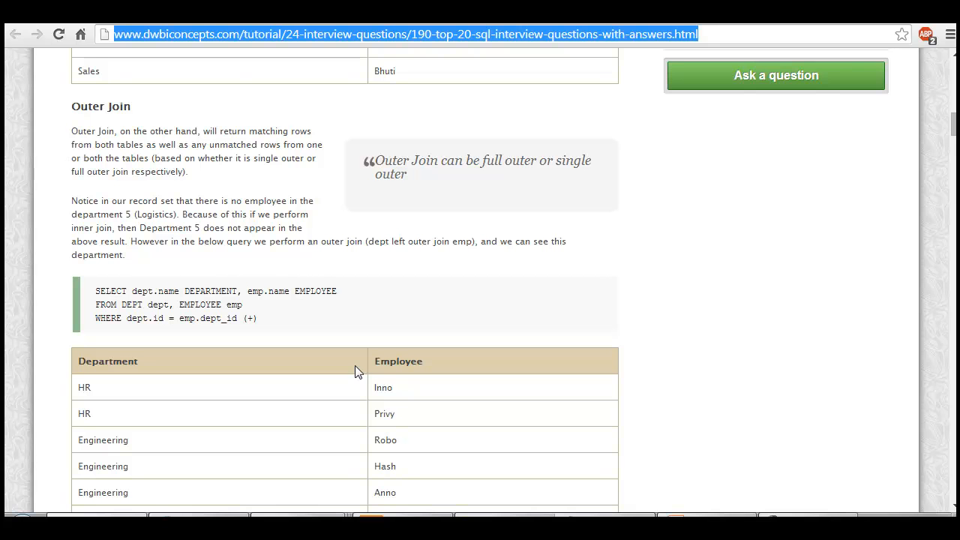
pyautogui.moveTo(127, 153)
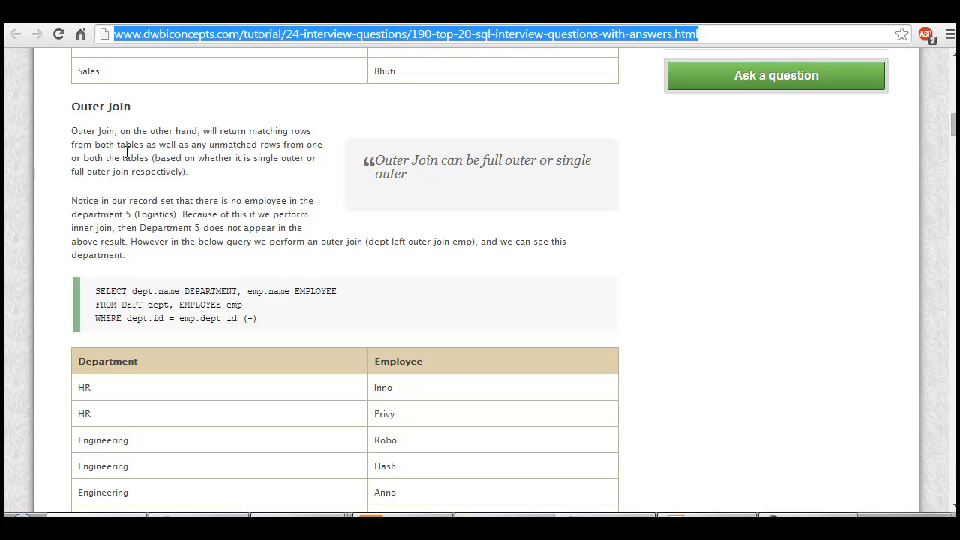
# Step: Continue reading down through the RANK and DENSE_RANK ranking examples
pyautogui.scroll(-3)
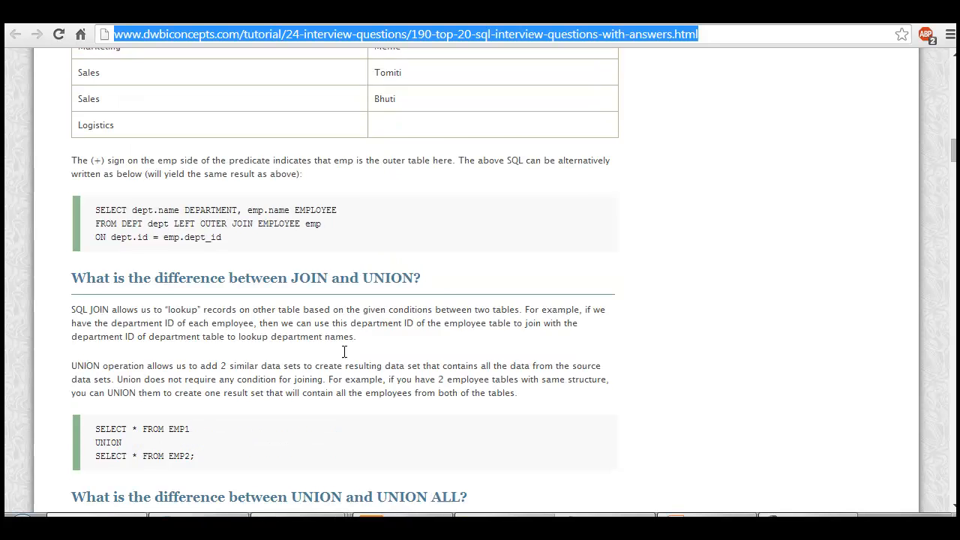
pyautogui.scroll(-3)
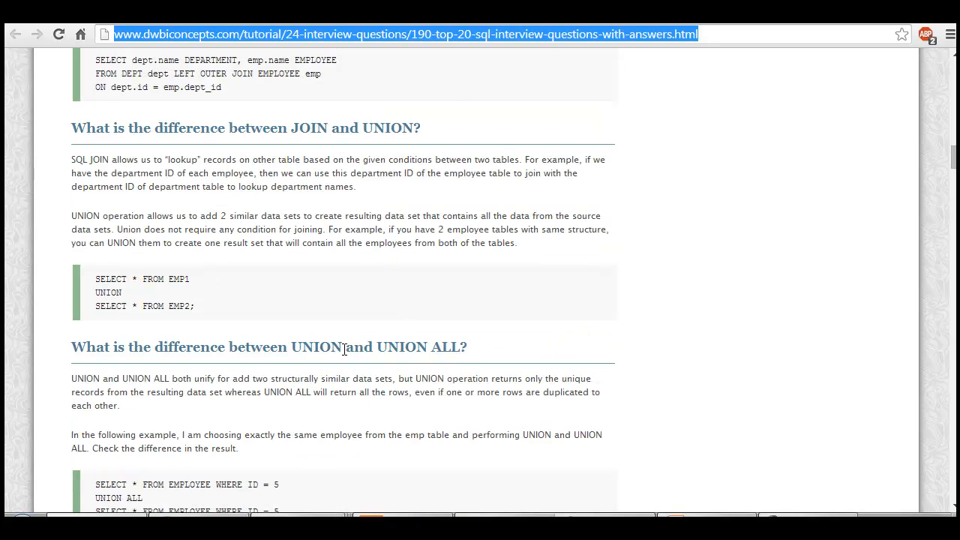
pyautogui.scroll(-3)
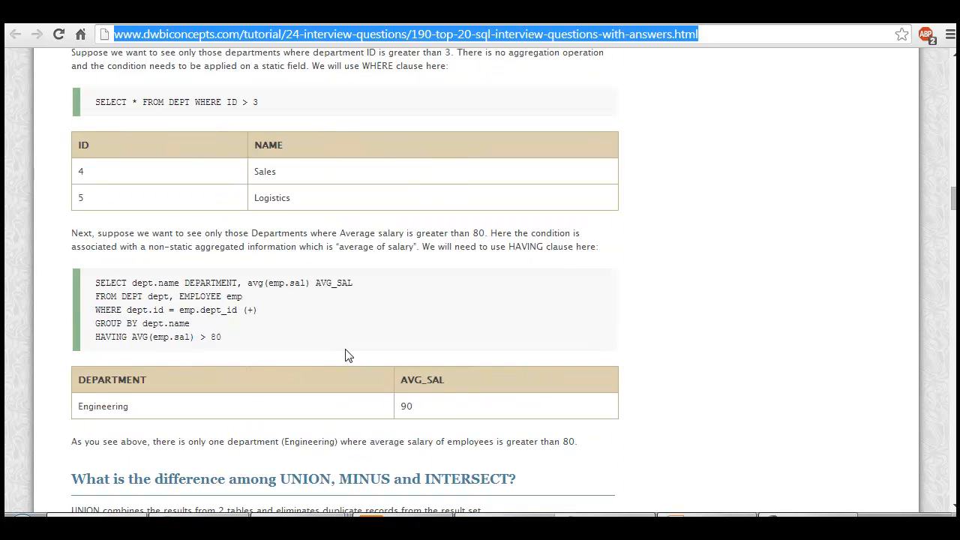
pyautogui.scroll(-3)
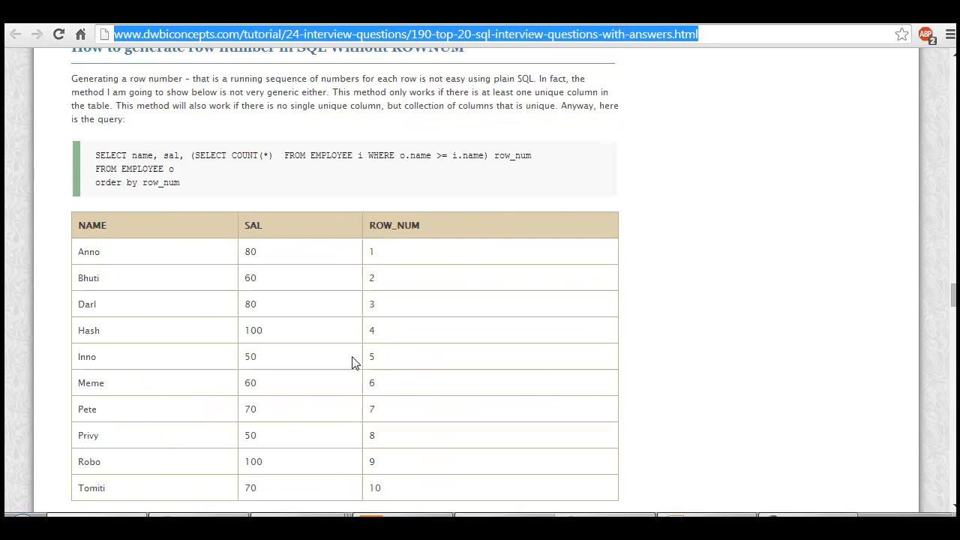
pyautogui.scroll(-3)
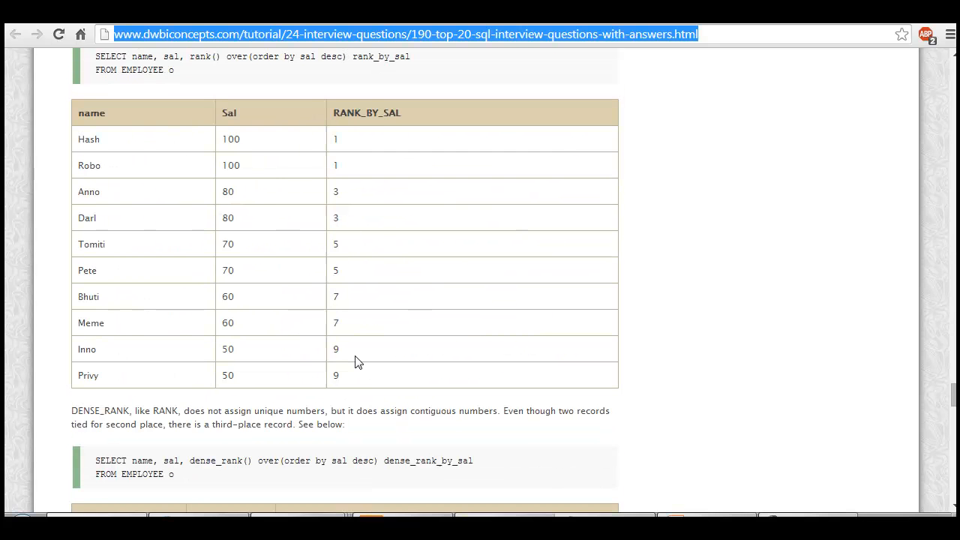
pyautogui.scroll(-3)
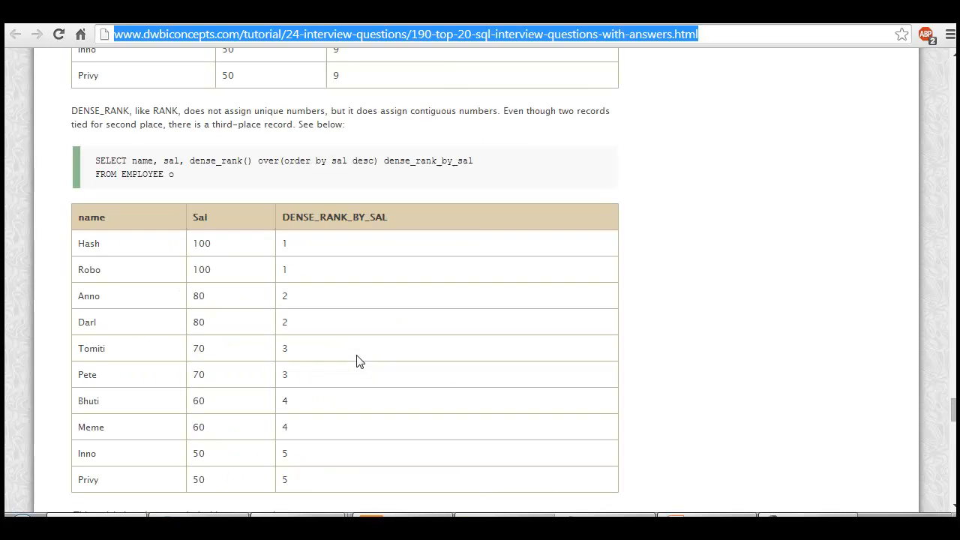
pyautogui.scroll(-3)
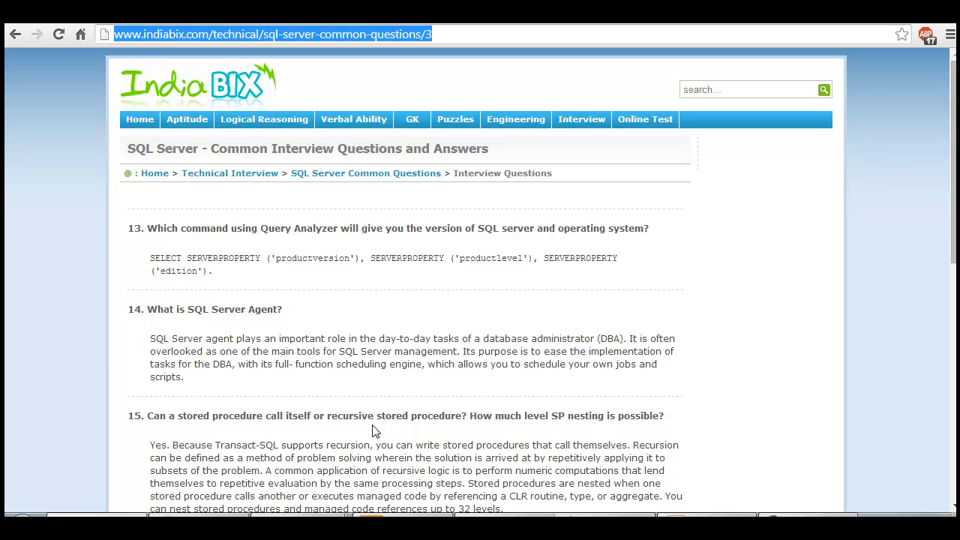
# Step: Read page 3 of the SQL Server common questions down to its last question
pyautogui.scroll(-3)
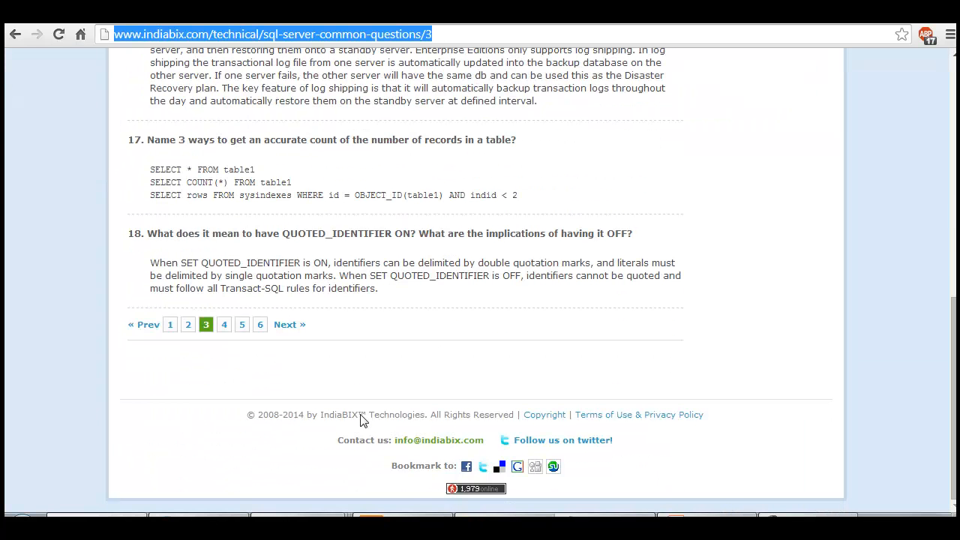
pyautogui.click(241, 324)
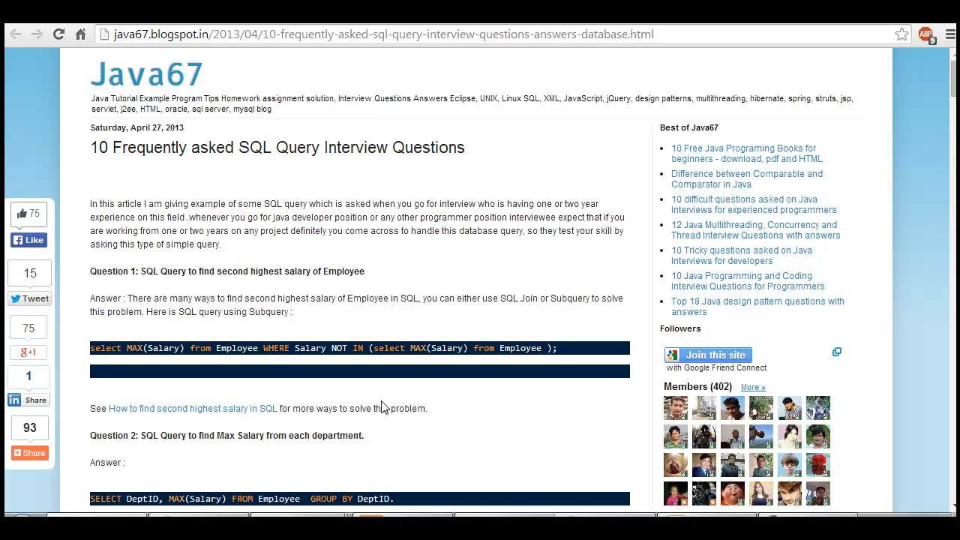
# Step: Read the Java67 SQL query interview questions article through all ten questions
pyautogui.scroll(-3)
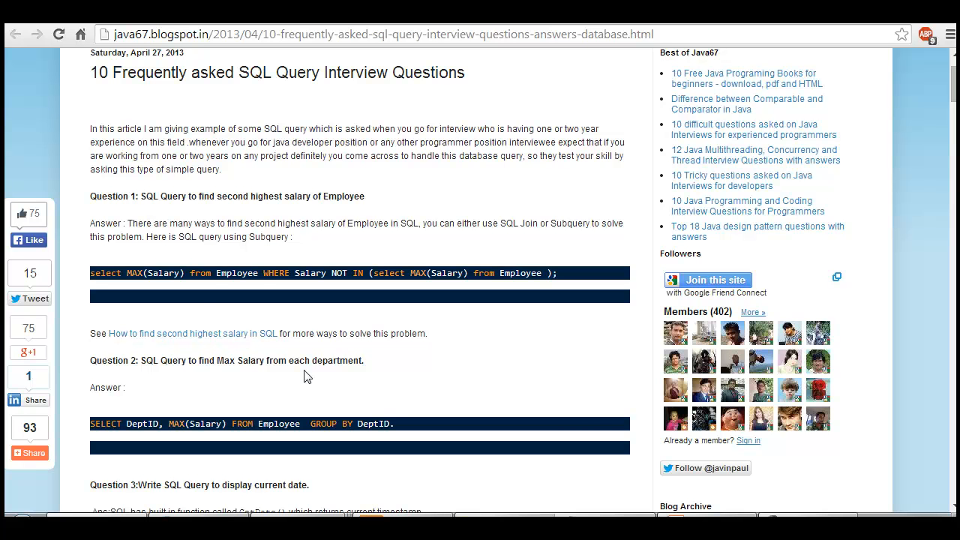
pyautogui.moveTo(372, 273)
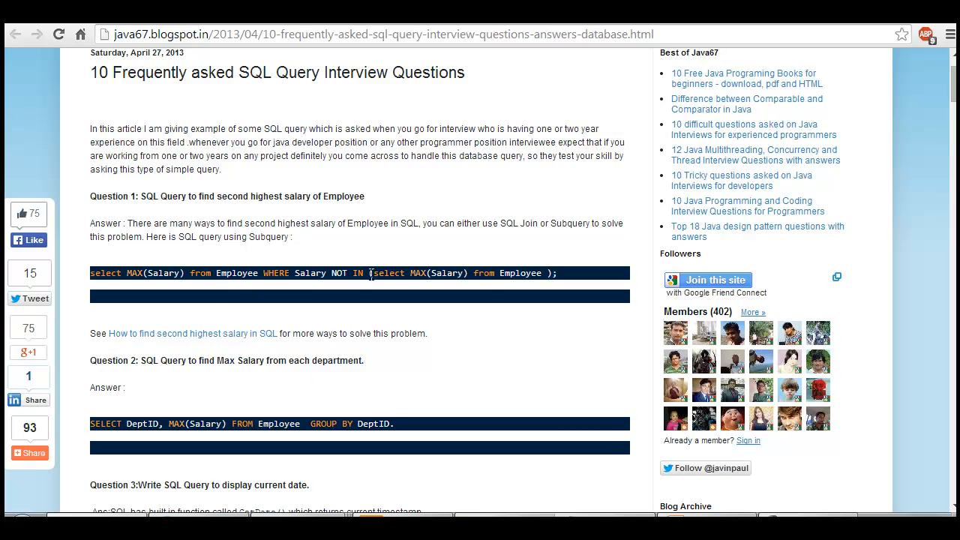
pyautogui.scroll(-3)
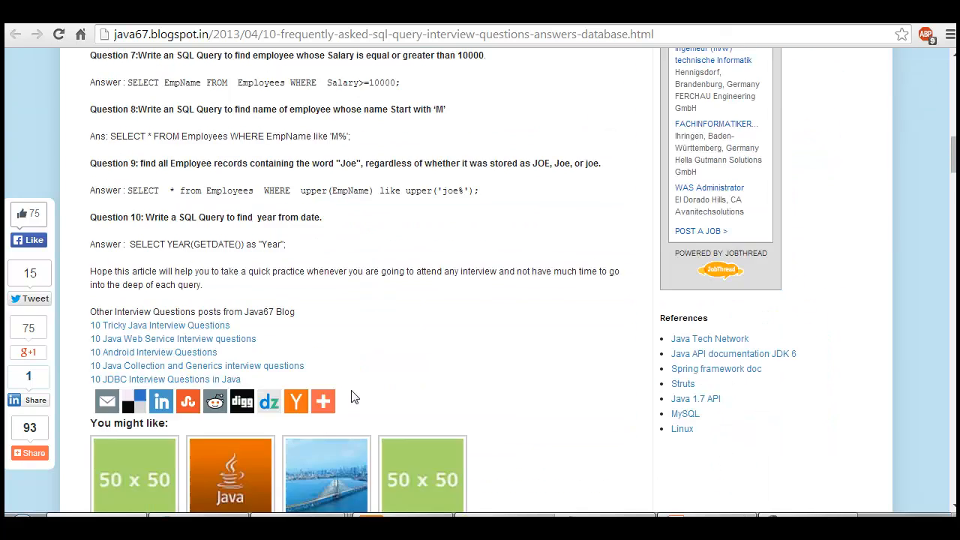
pyautogui.scroll(3)
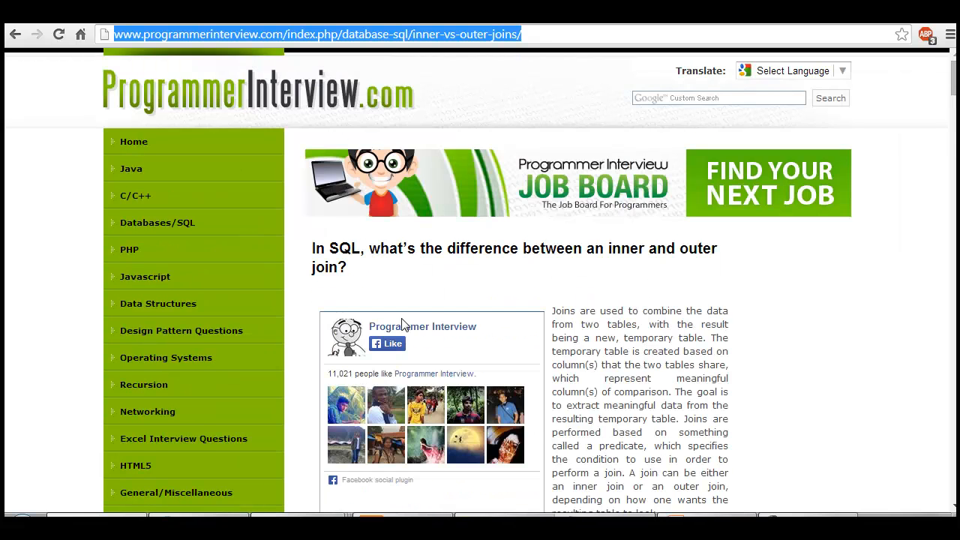
# Step: Read the inner vs outer join page down to its left outer join example
pyautogui.scroll(-3)
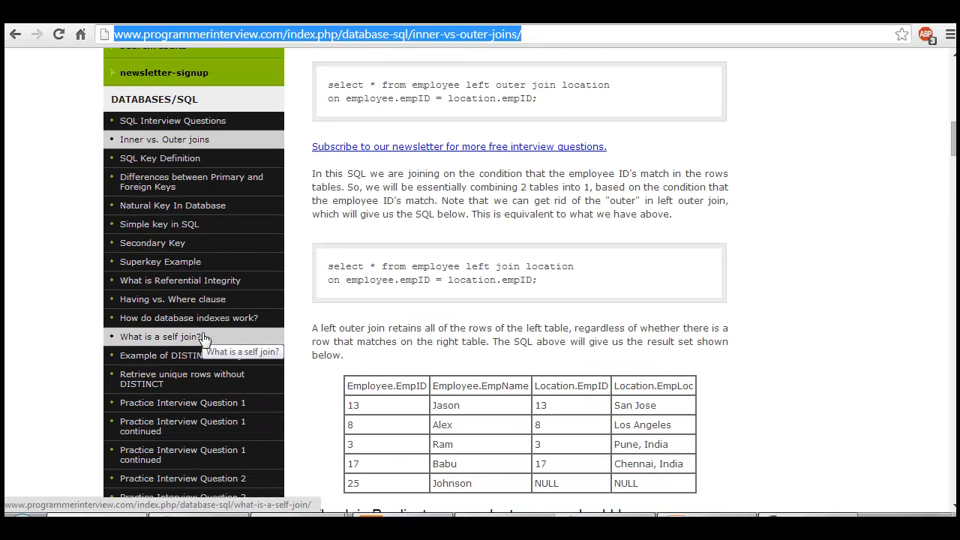
pyautogui.scroll(-3)
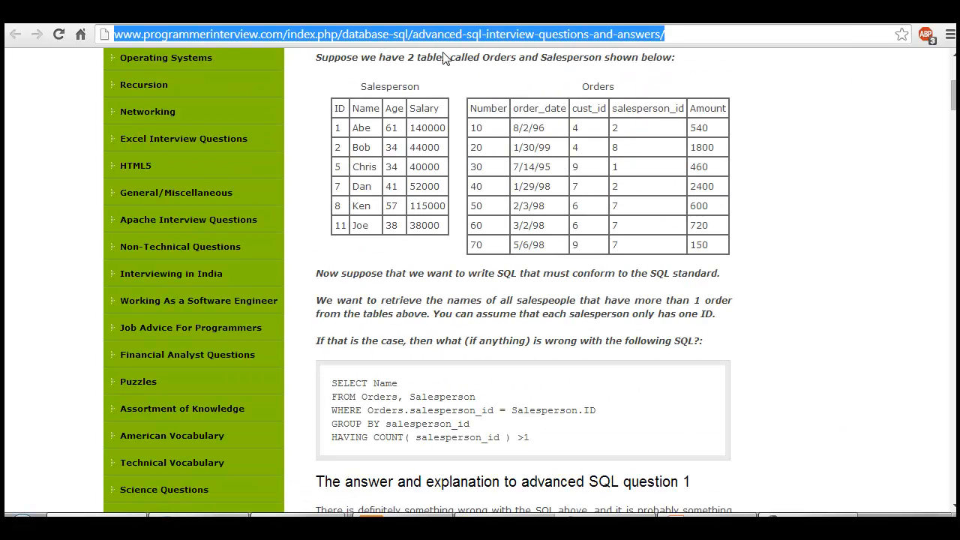
pyautogui.moveTo(577, 279)
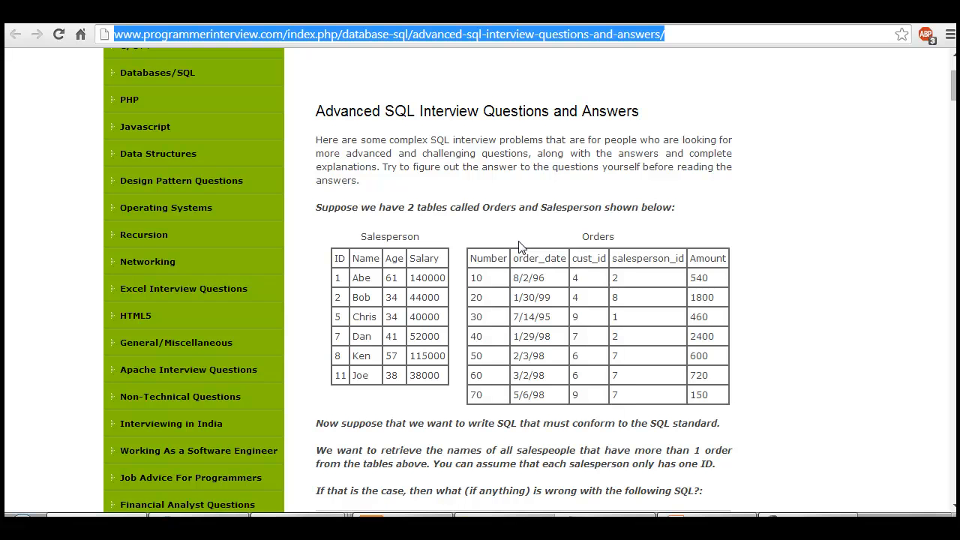
pyautogui.moveTo(516, 243)
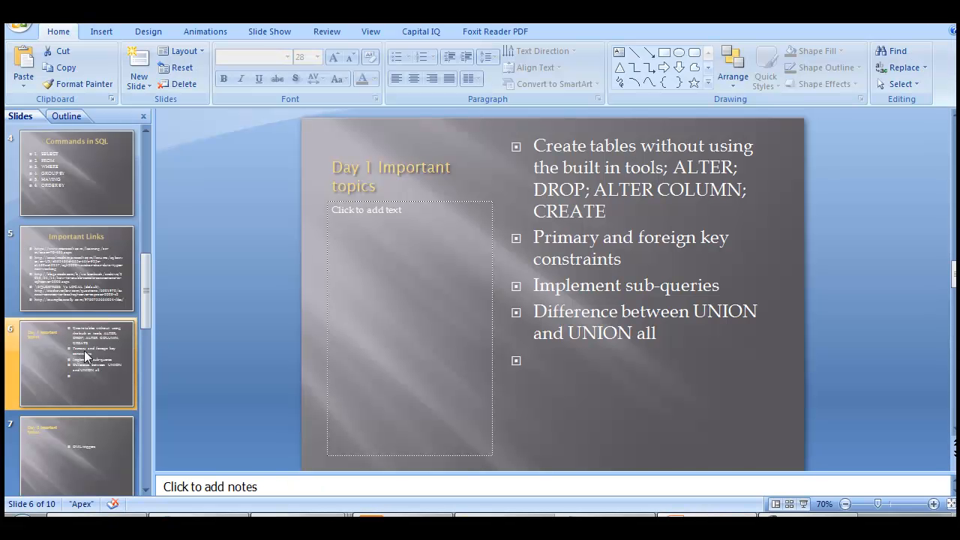
# Step: Show the course title slide, then the SQL for Quant Fin Analyst comparison slide
pyautogui.click(75, 173)
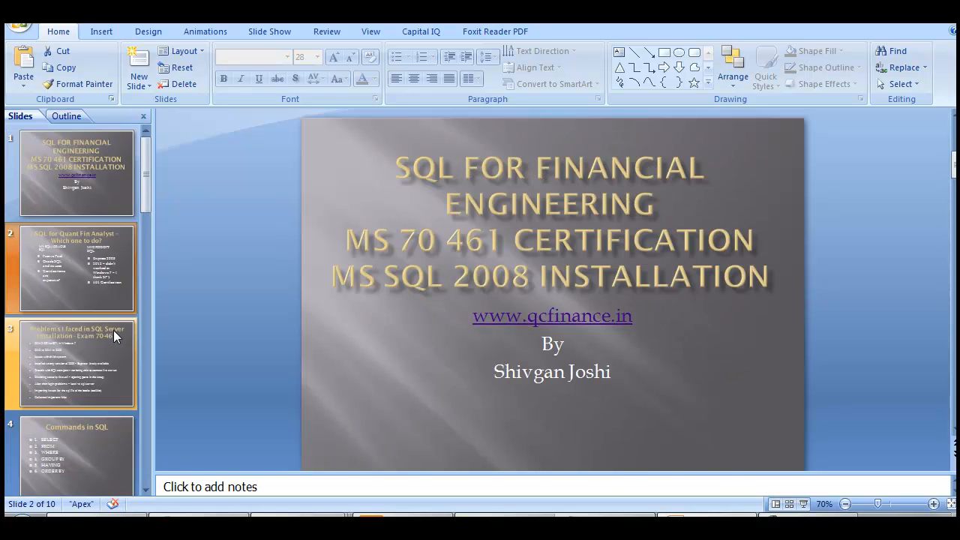
pyautogui.click(72, 268)
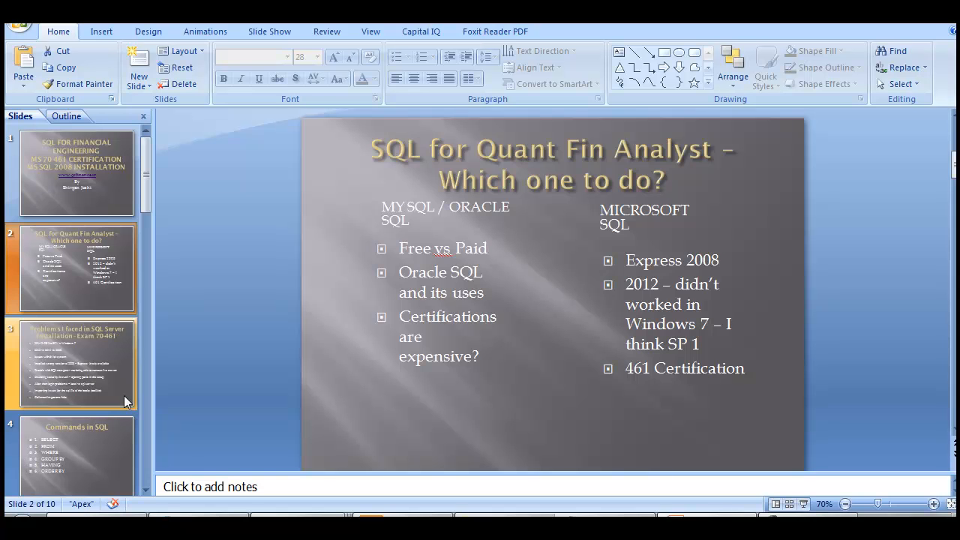
pyautogui.click(75, 453)
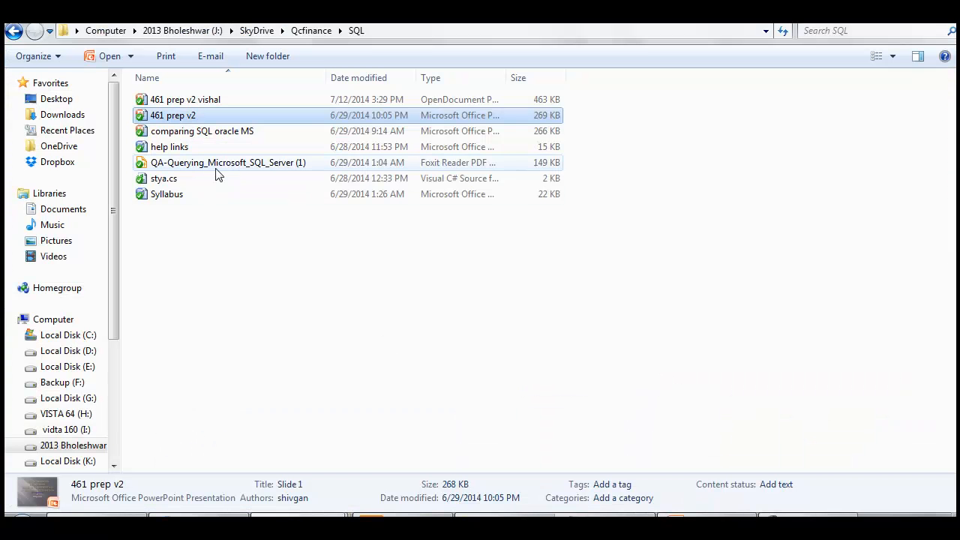
# Step: Open the Syllabus document from the SQL folder in Word
pyautogui.click(167, 194)
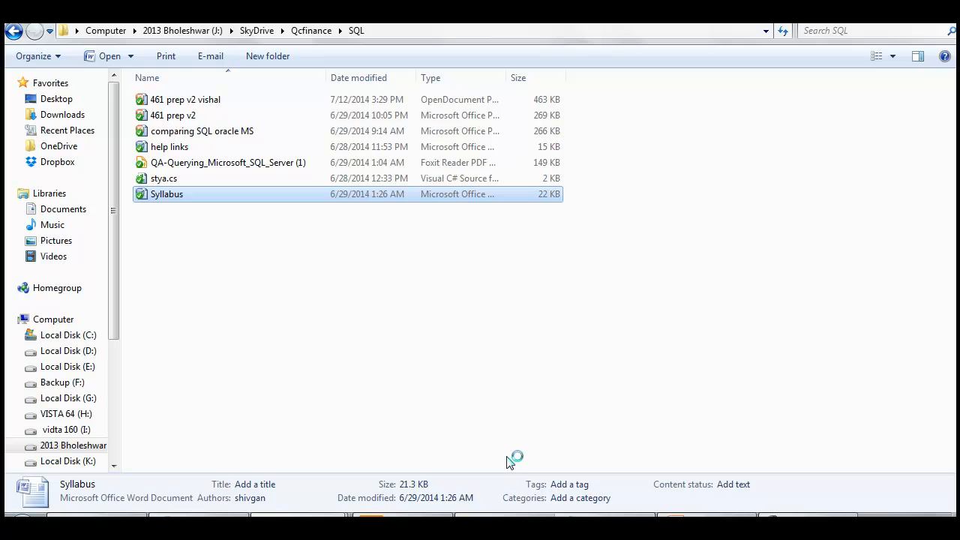
pyautogui.doubleClick(166, 193)
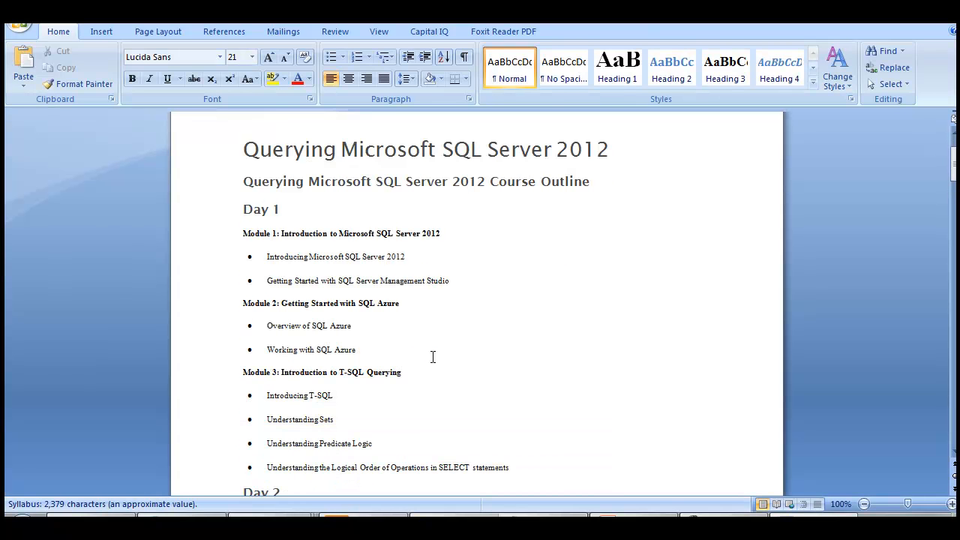
pyautogui.scroll(-3)
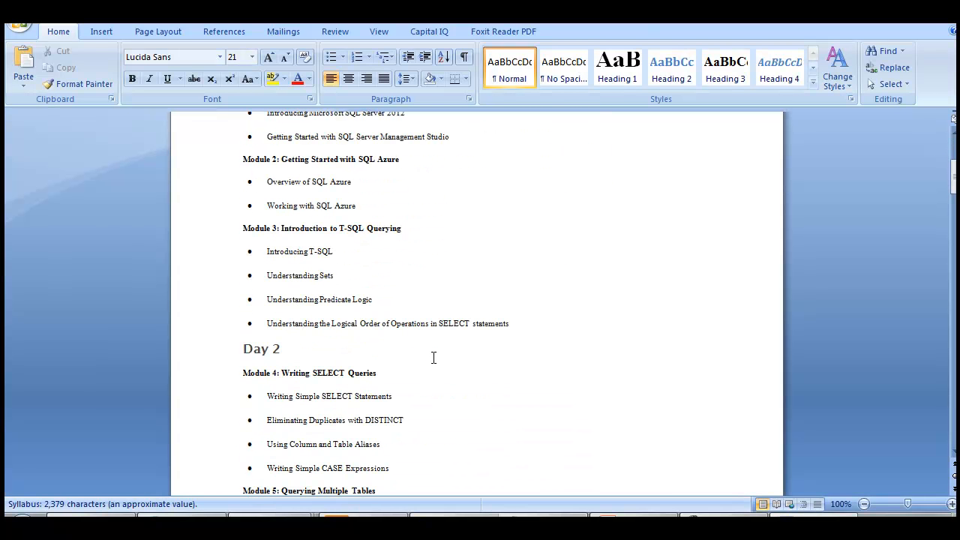
pyautogui.scroll(-3)
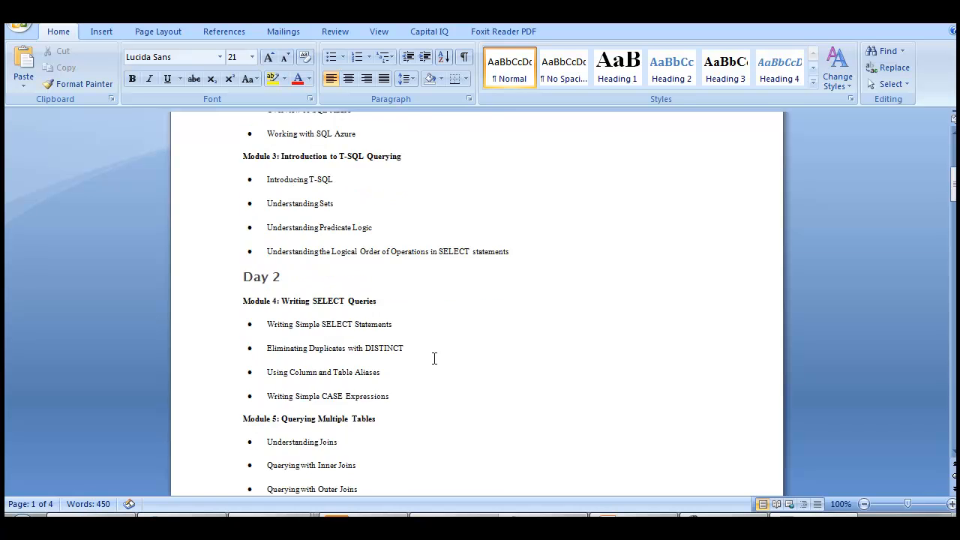
pyautogui.scroll(-3)
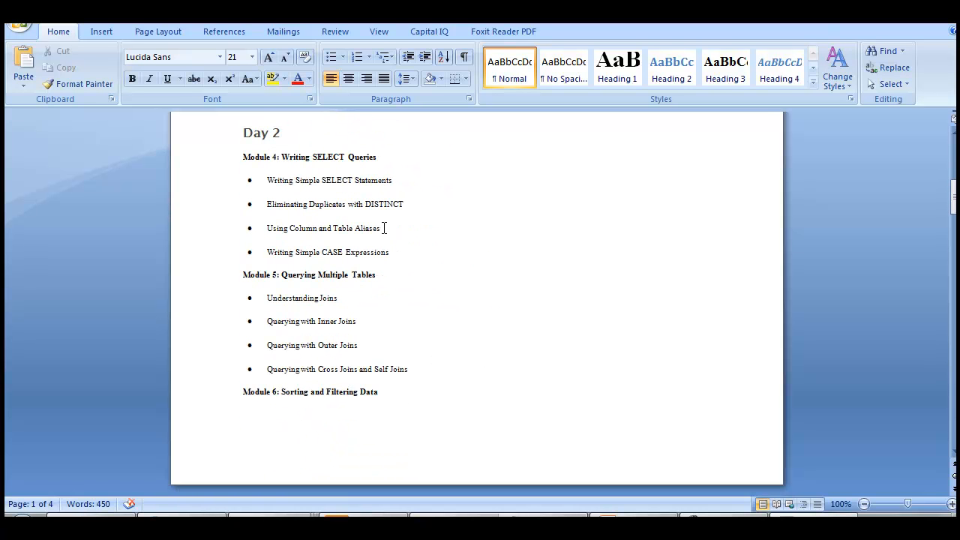
pyautogui.moveTo(399, 253)
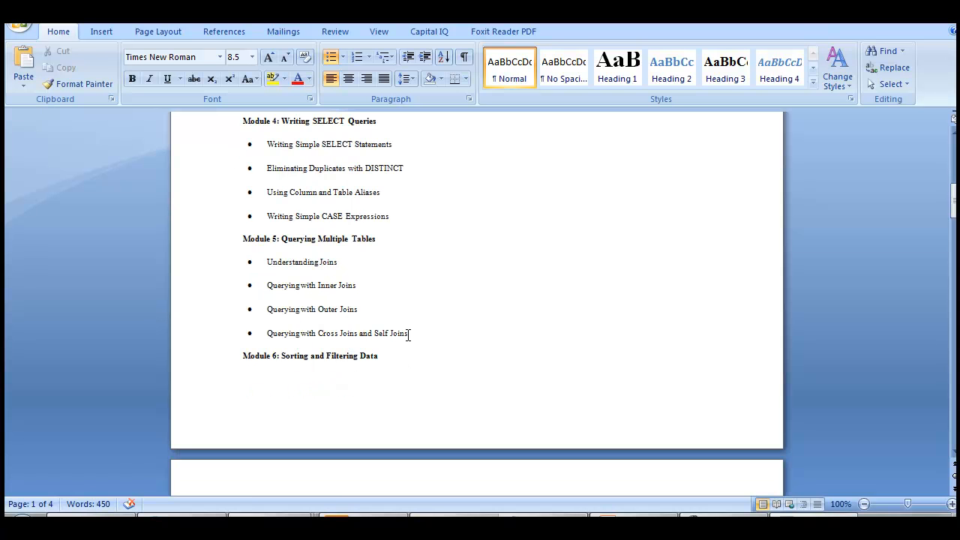
pyautogui.scroll(-3)
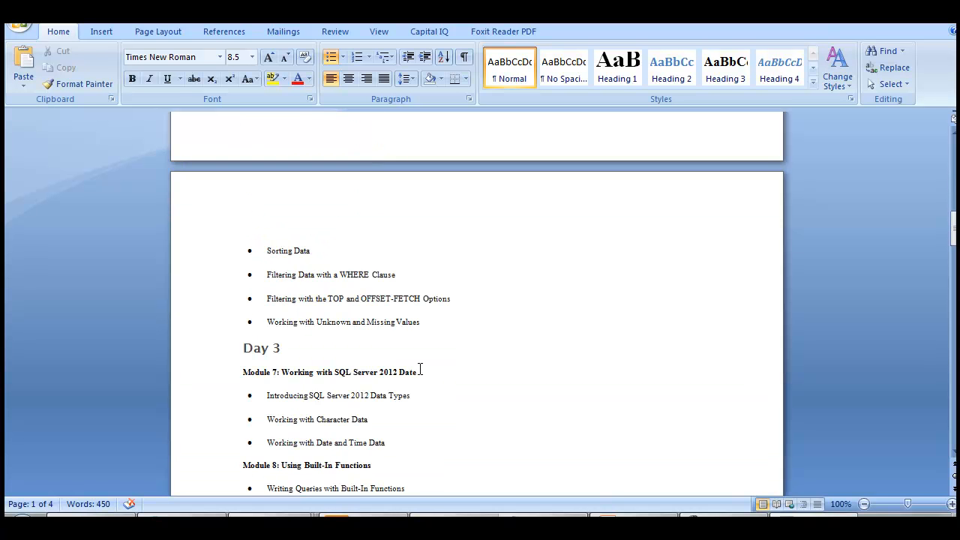
pyautogui.scroll(-3)
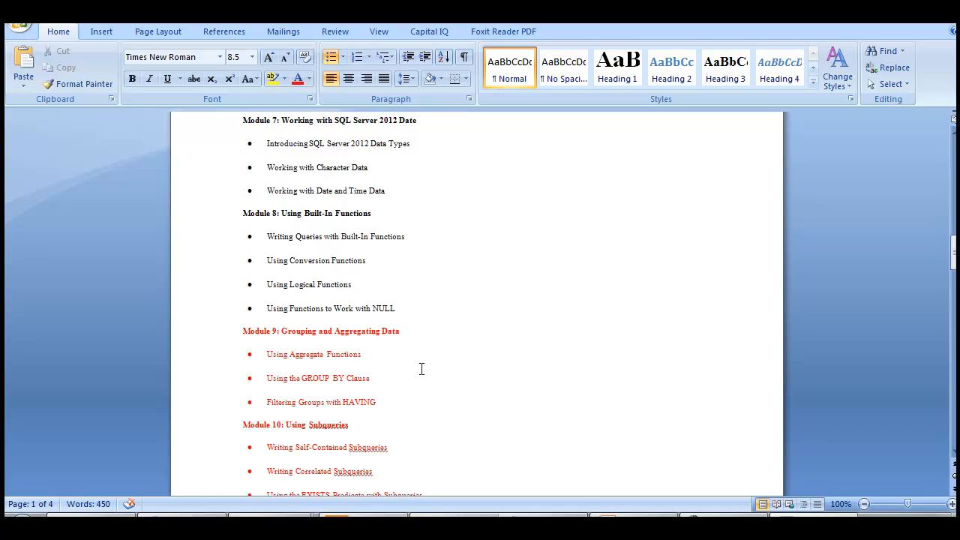
pyautogui.scroll(-3)
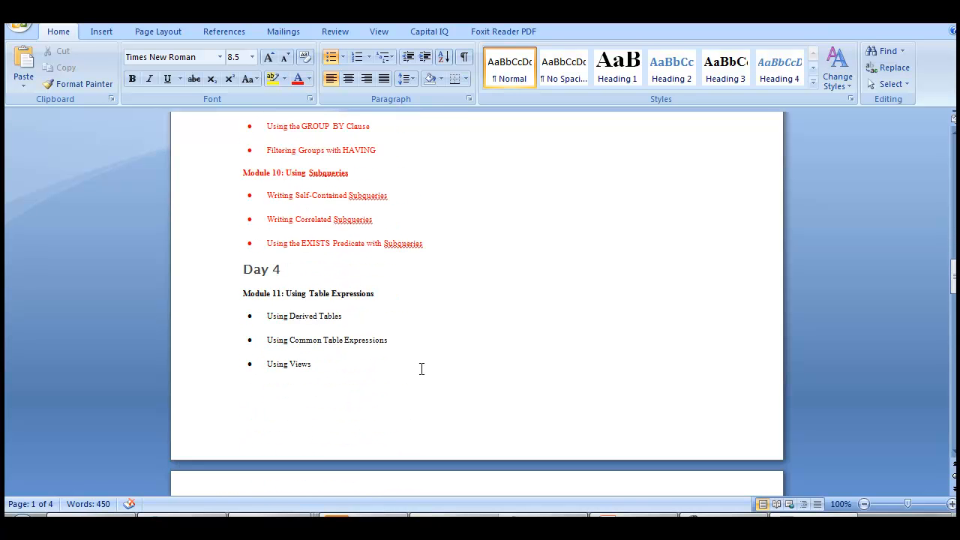
pyautogui.scroll(-3)
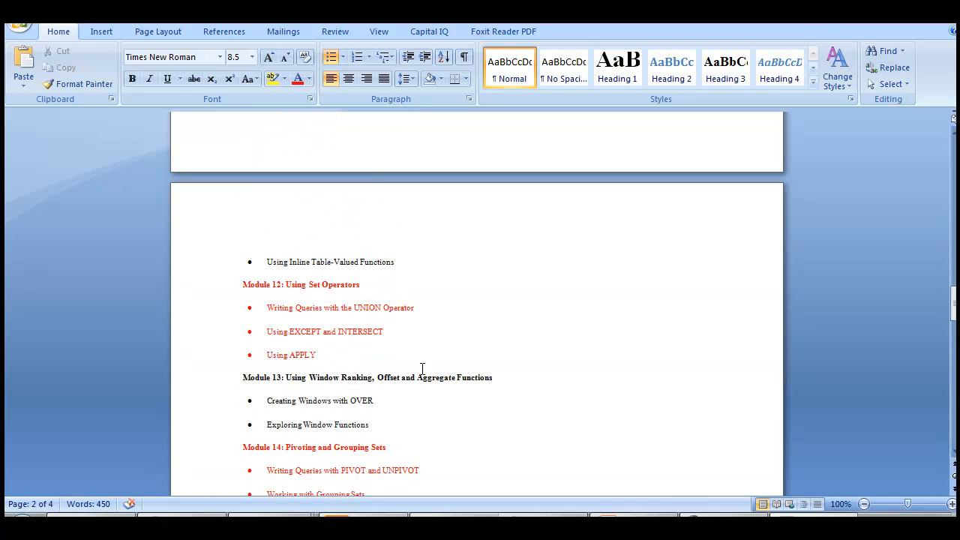
pyautogui.scroll(-3)
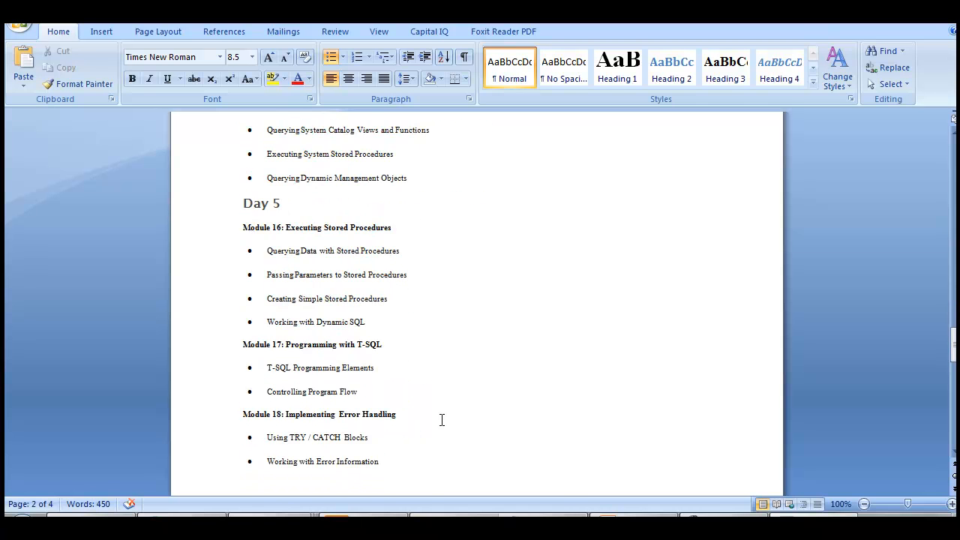
pyautogui.scroll(-3)
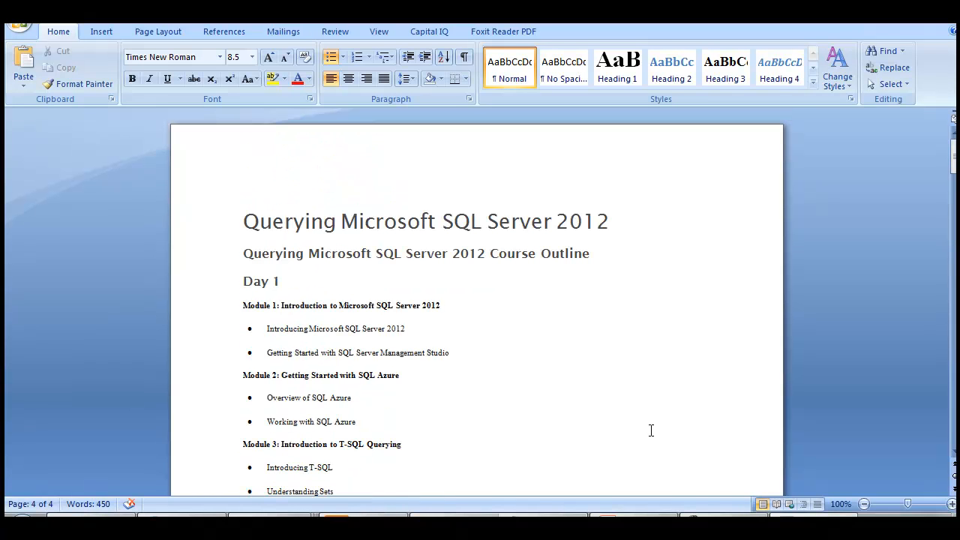
pyautogui.moveTo(420, 148)
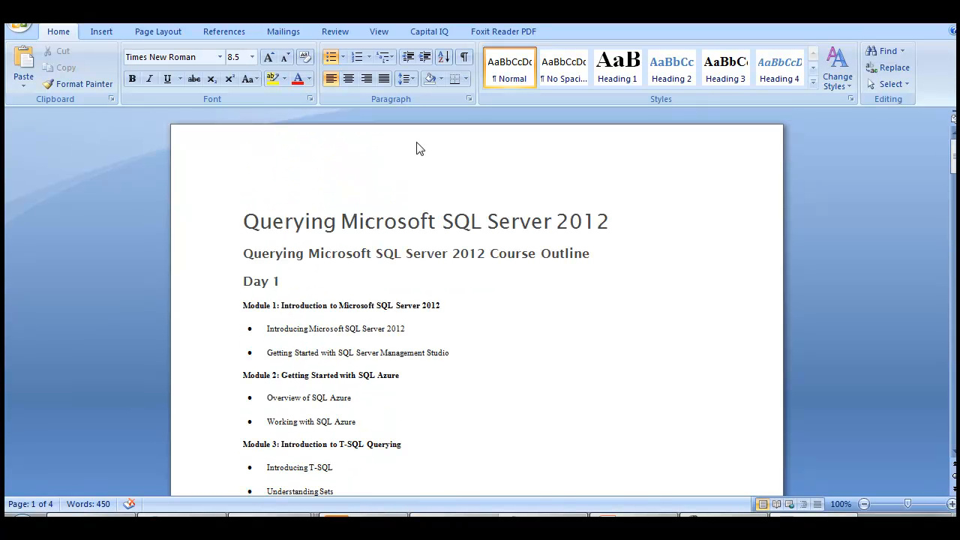
pyautogui.moveTo(717, 504)
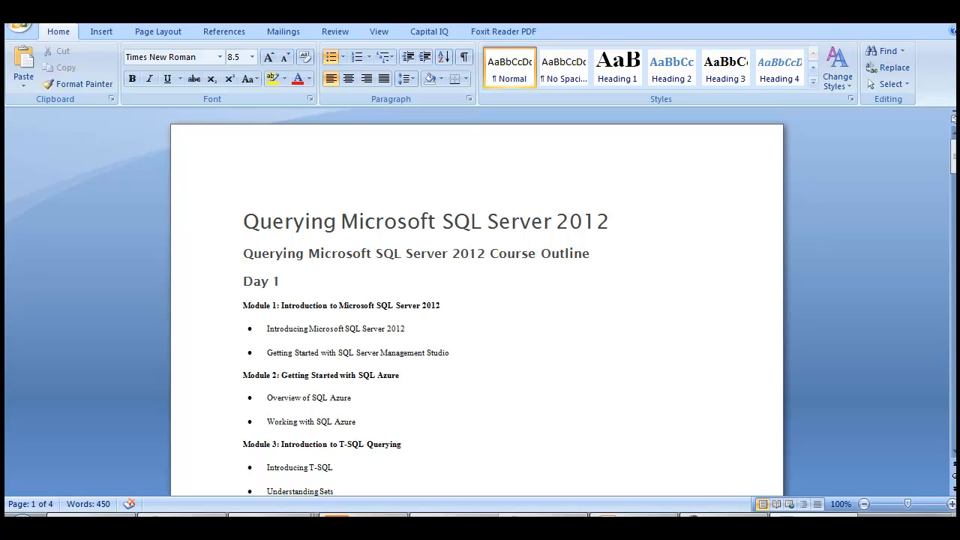
pyautogui.moveTo(822, 501)
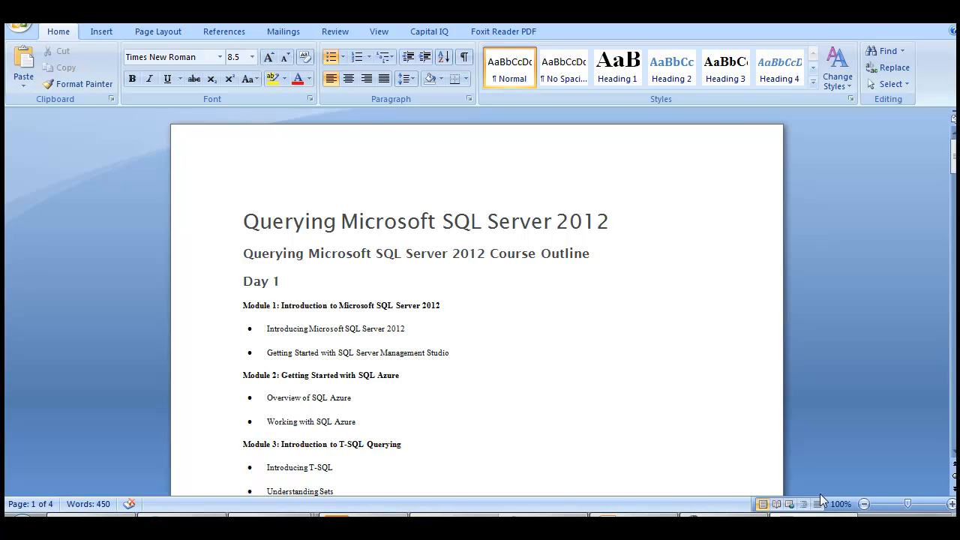